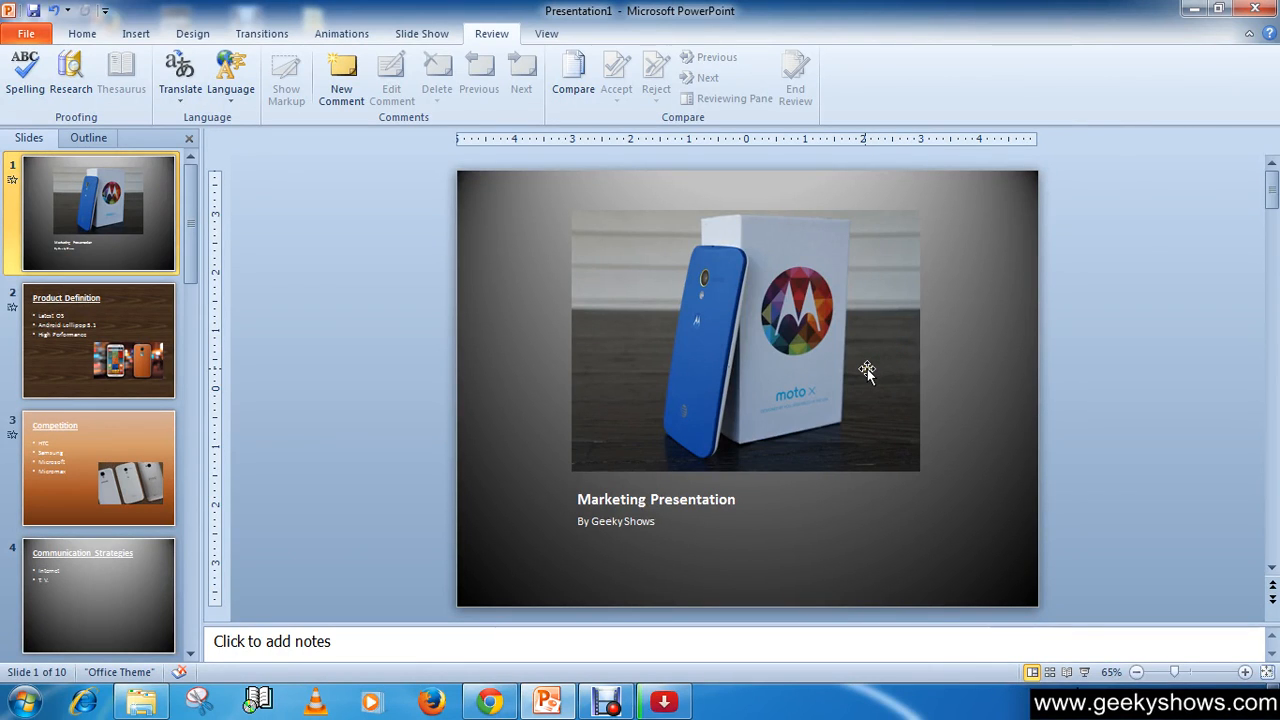
mouse_move(702, 390)
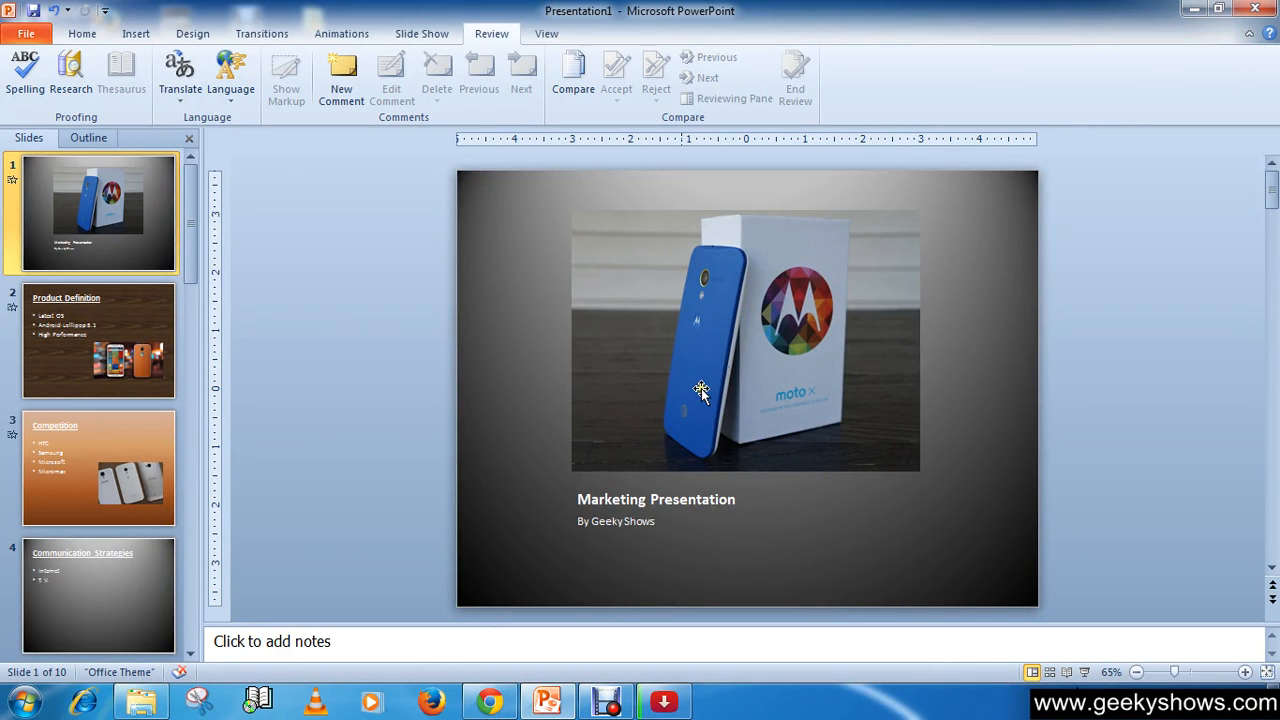
mouse_move(648, 358)
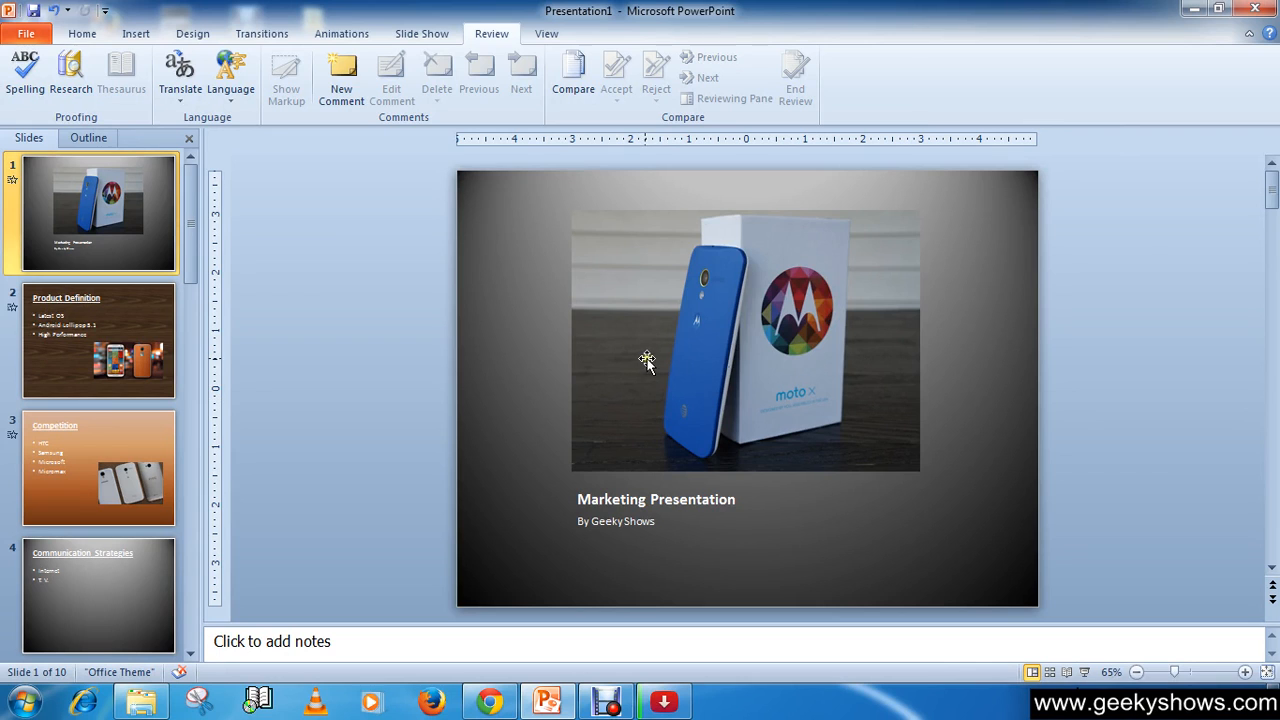
Step: Go to slide 2, Product Definition, from the Slides pane
left_click(98, 340)
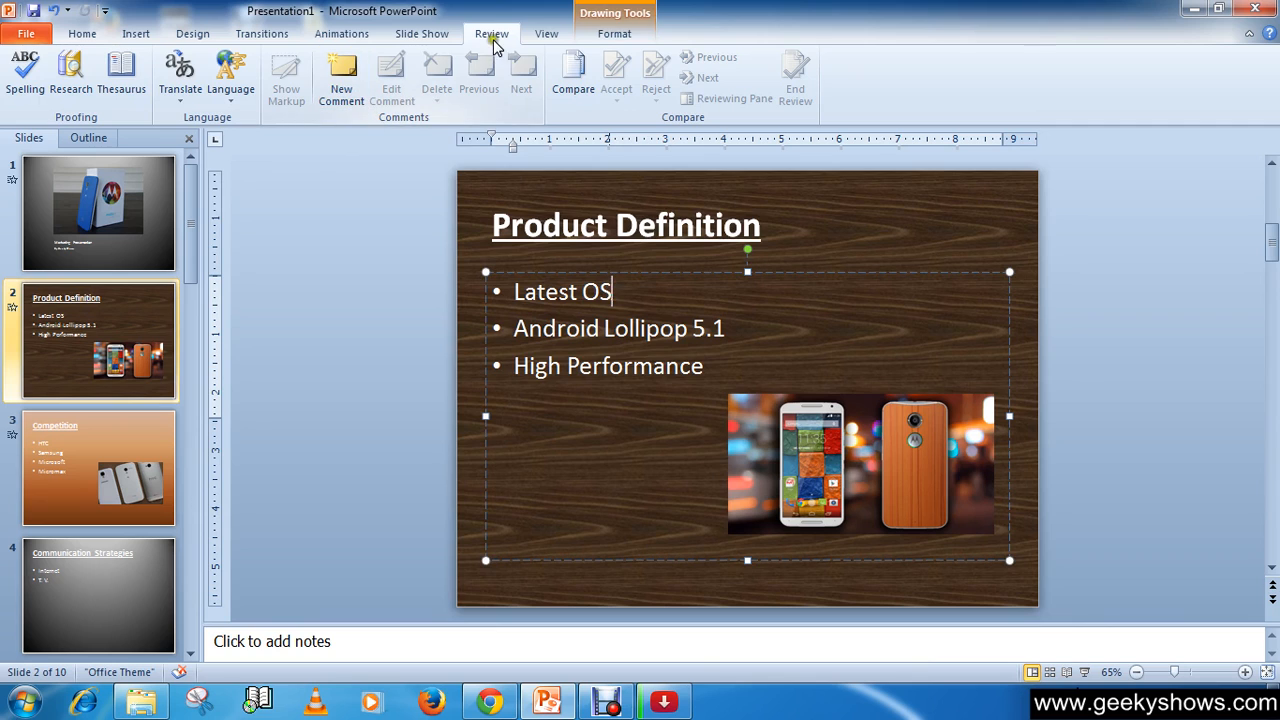
Step: Add a new comment 'I am talking about android OS' after 'Latest OS'
left_click(340, 76)
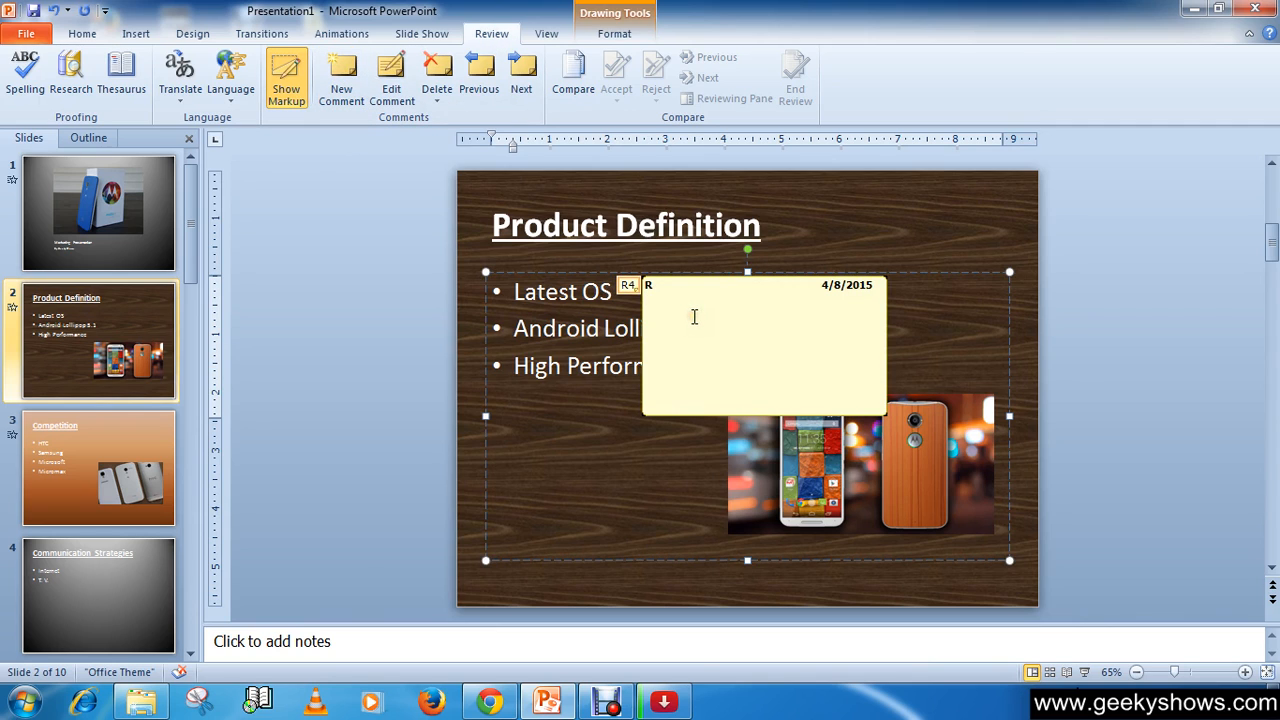
type("The")
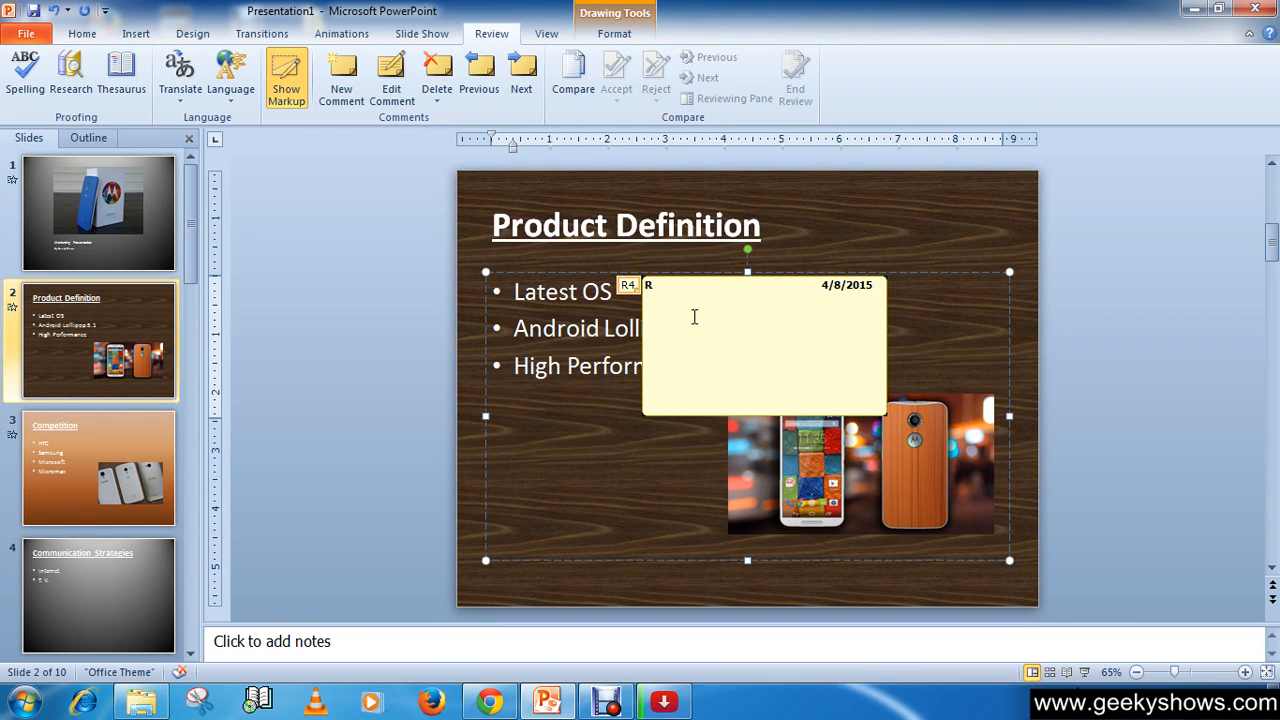
type("I Wa")
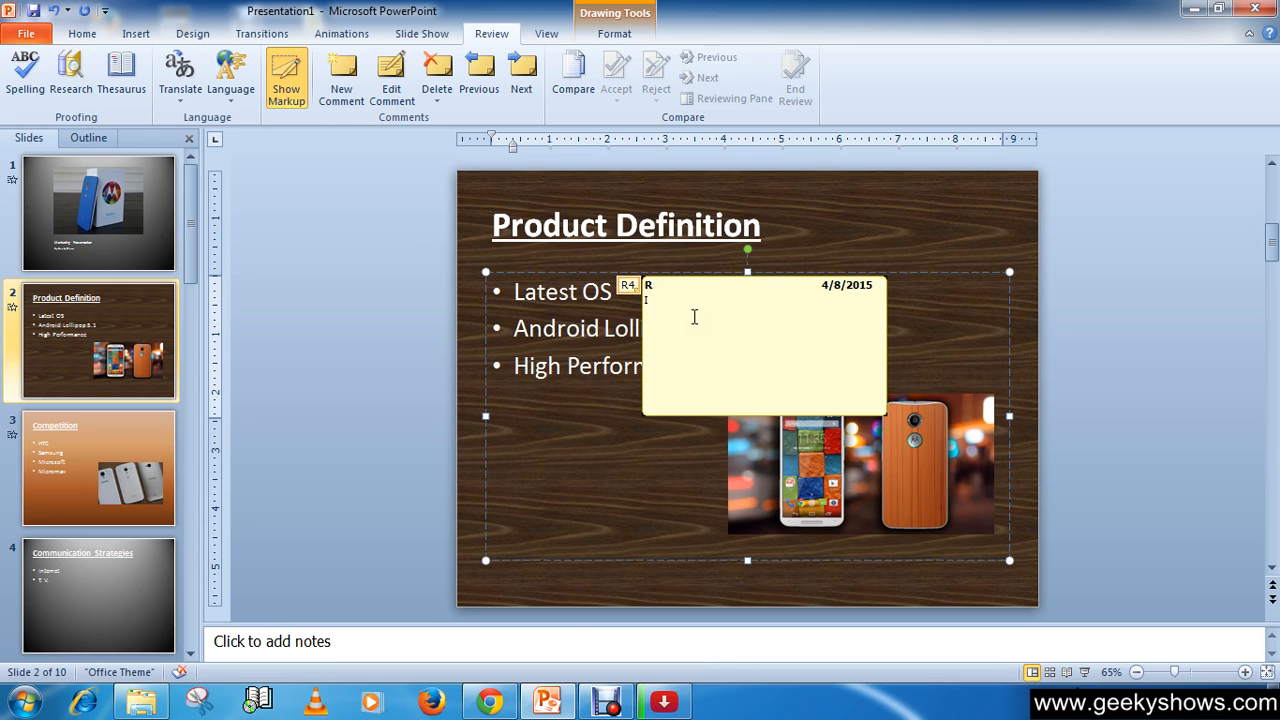
type("I am ta")
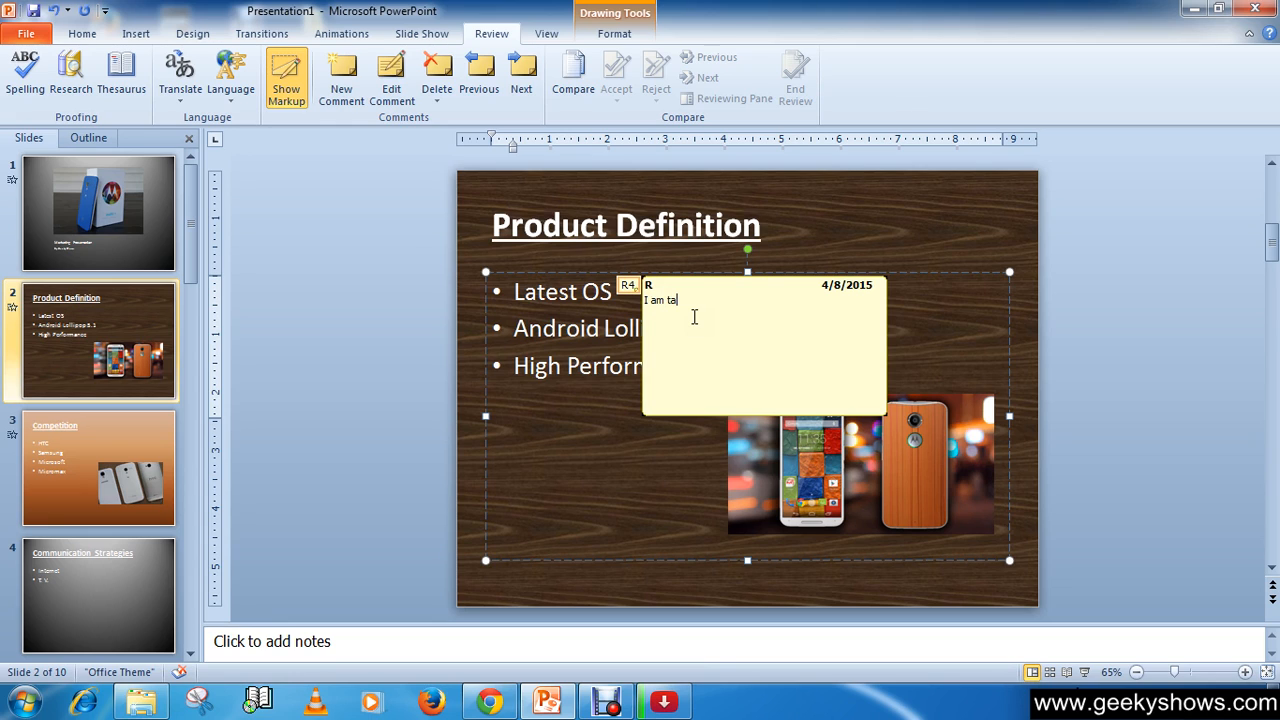
type("lking")
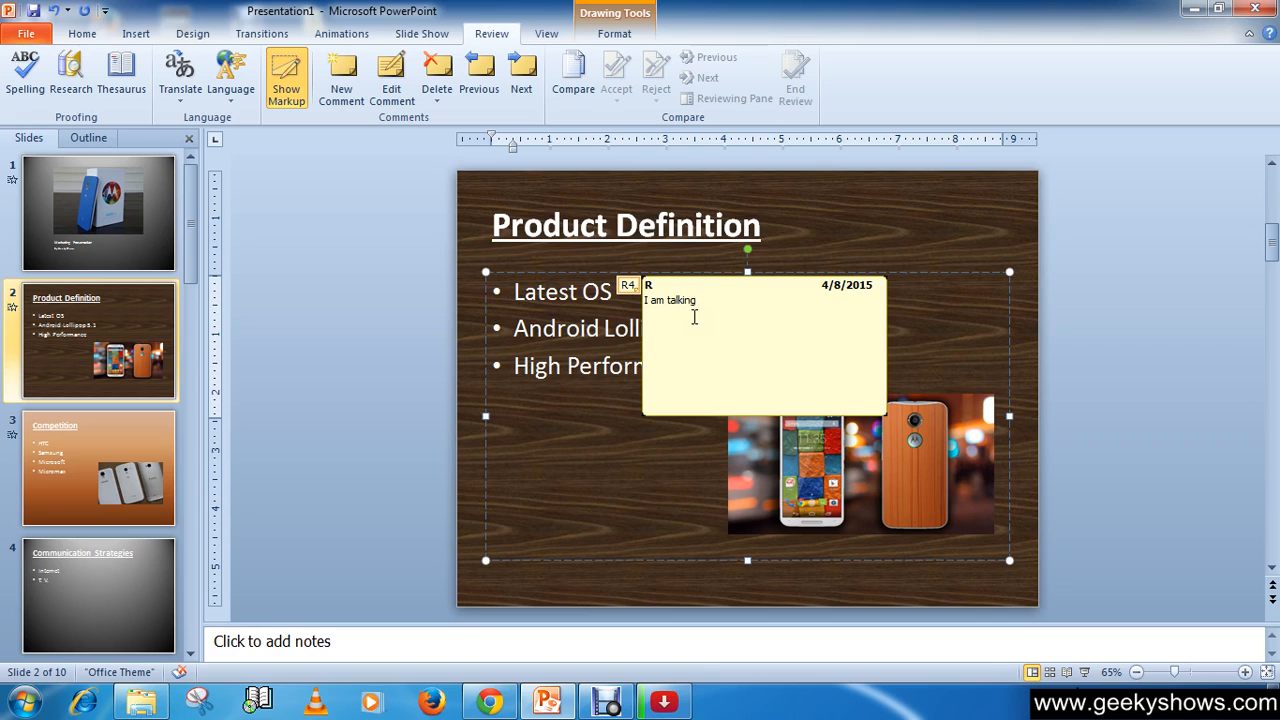
type("about a")
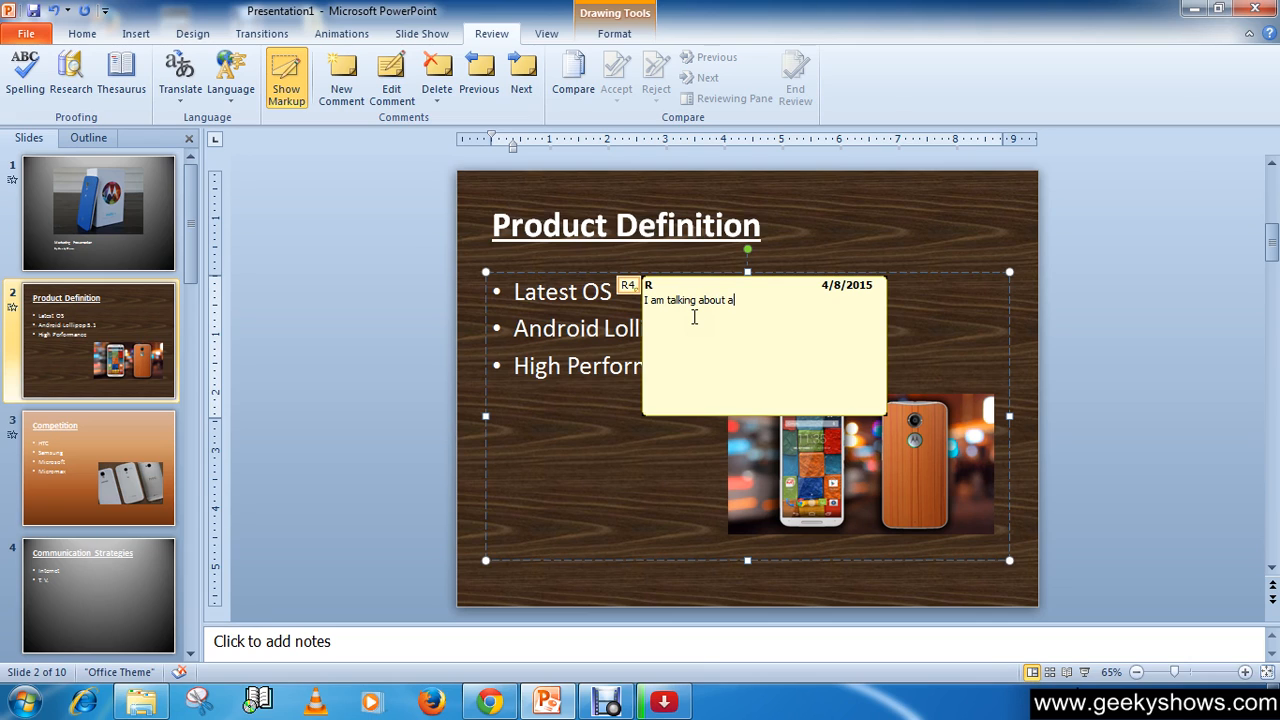
type("ndro")
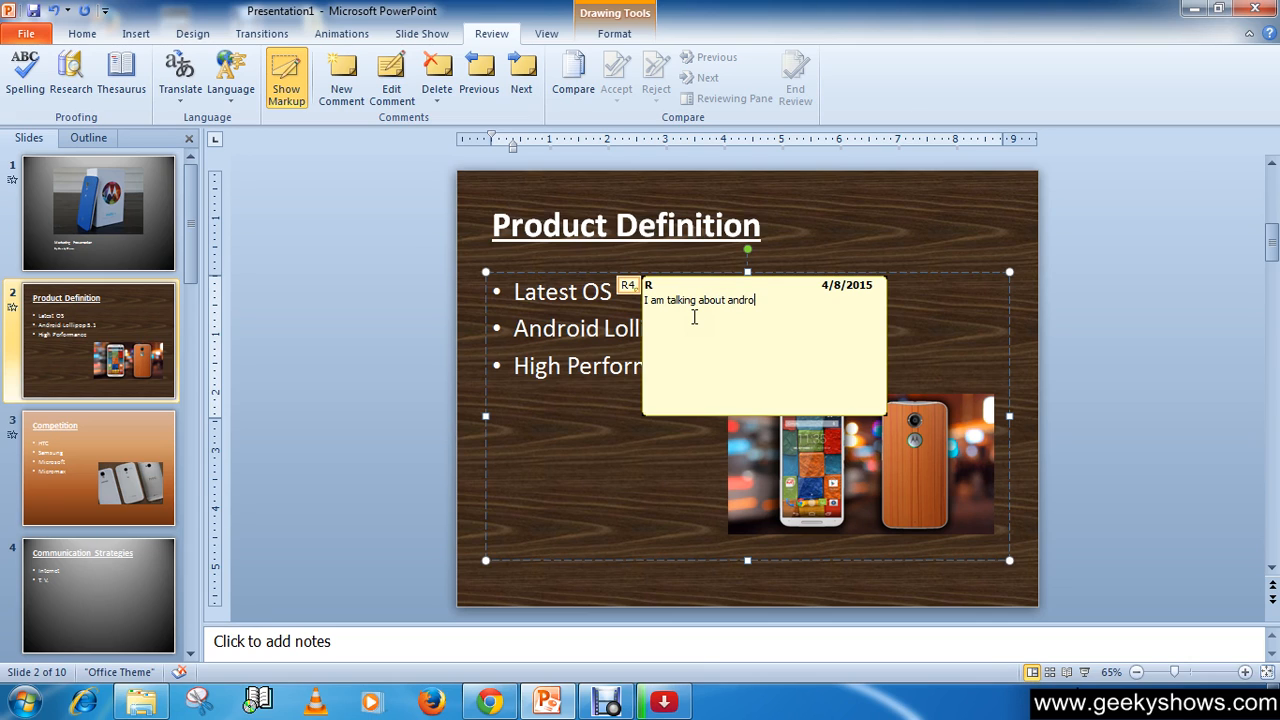
type("id")
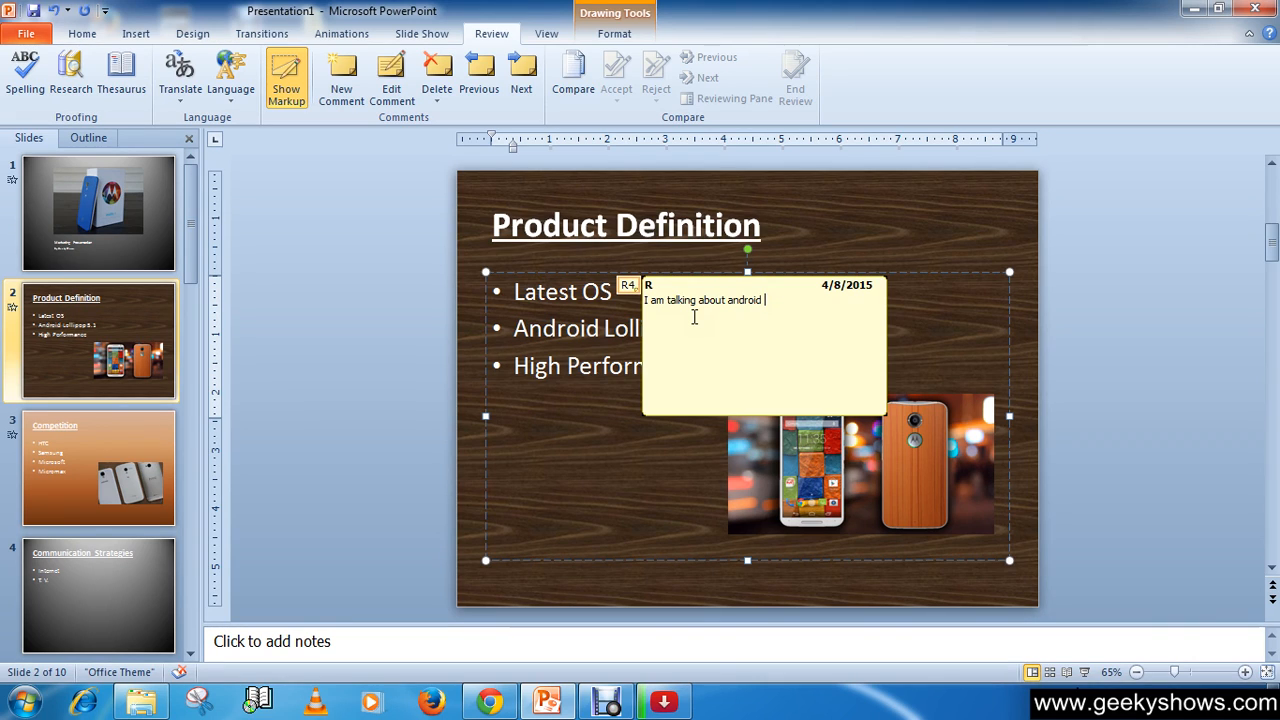
type("O")
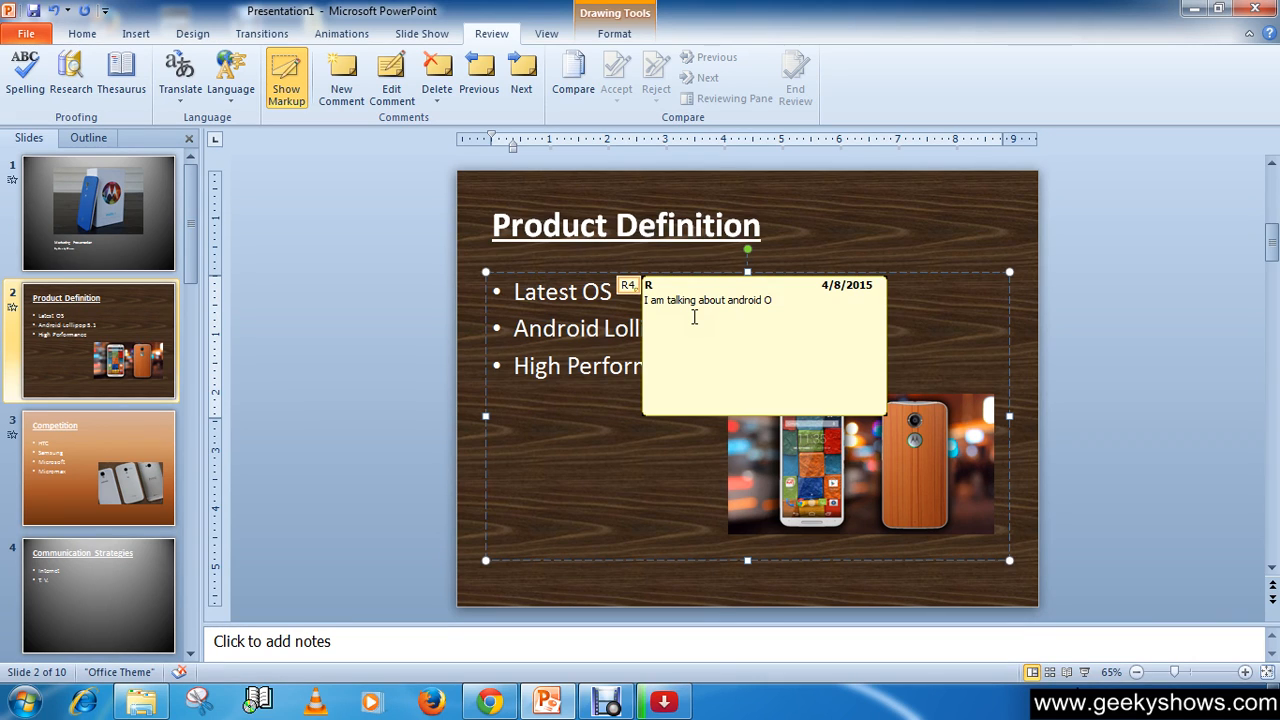
type("S")
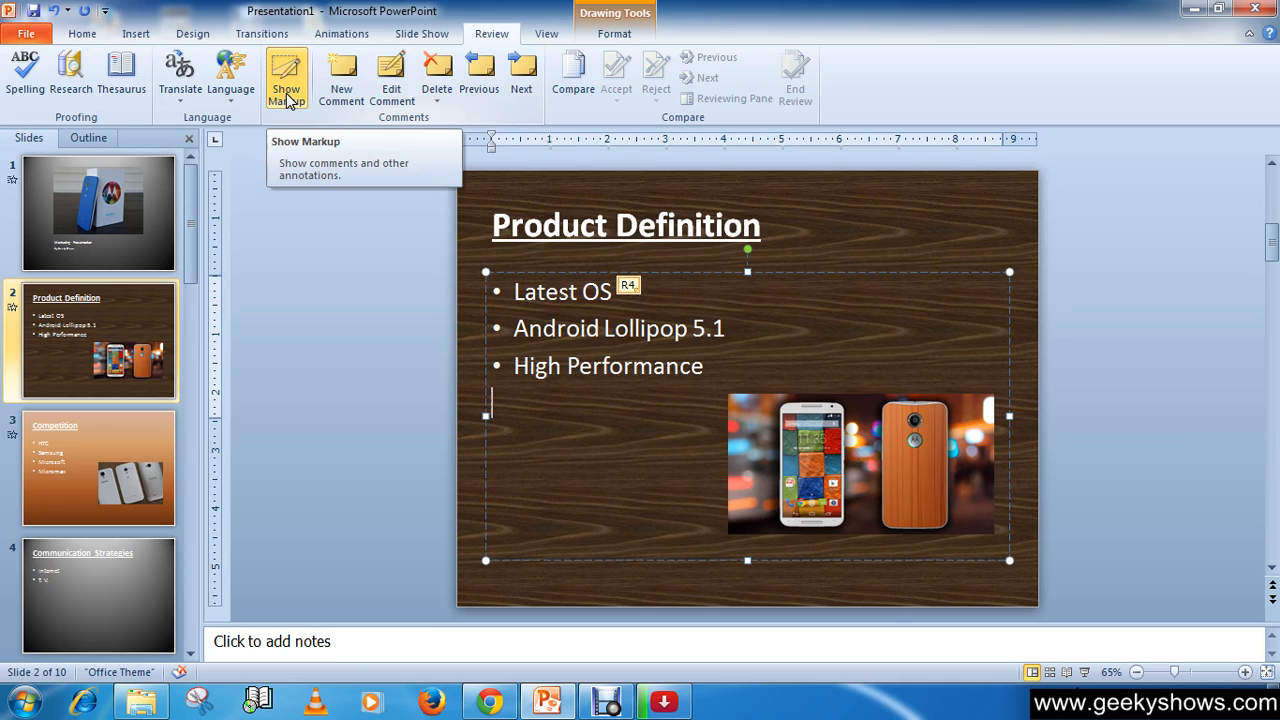
left_click(286, 76)
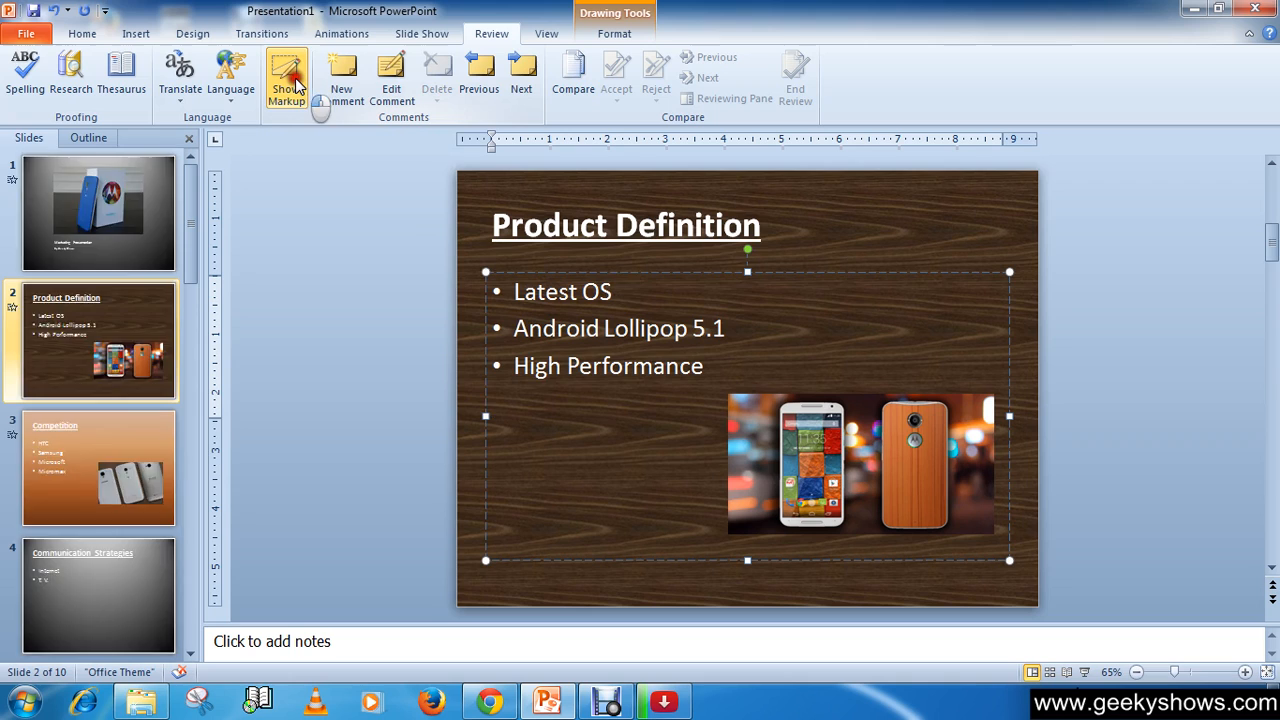
left_click(286, 76)
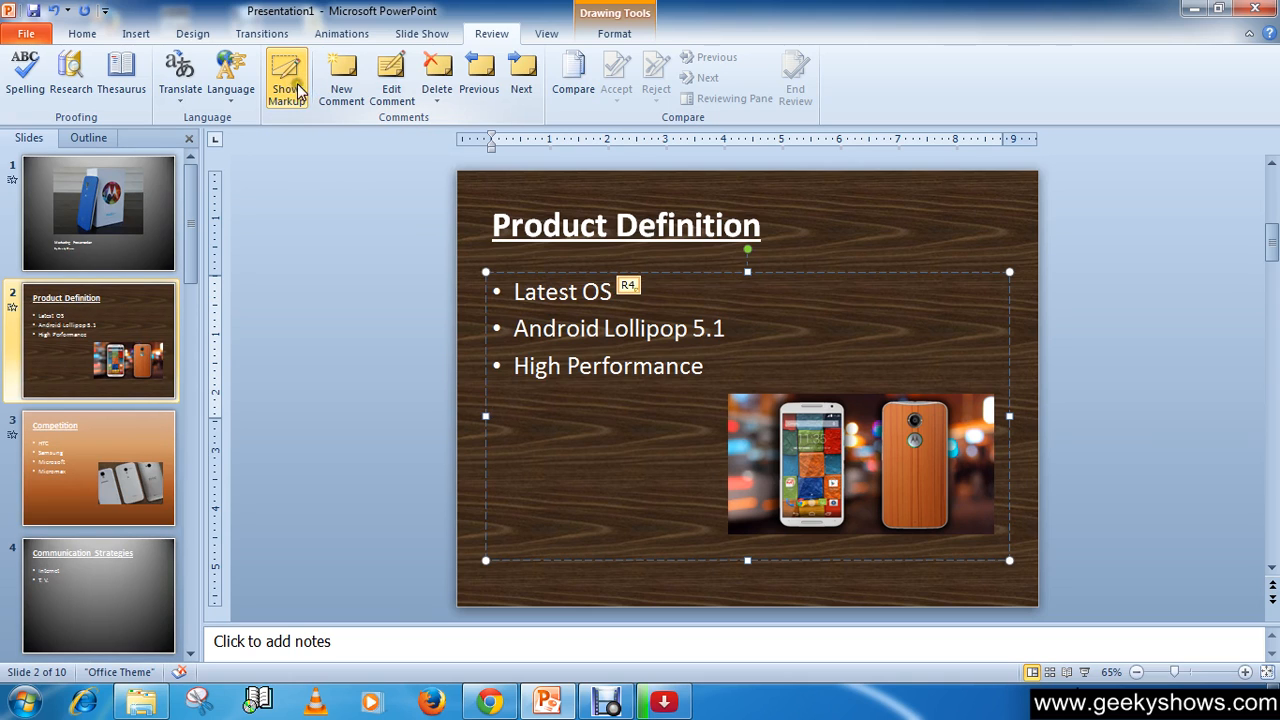
mouse_move(276, 114)
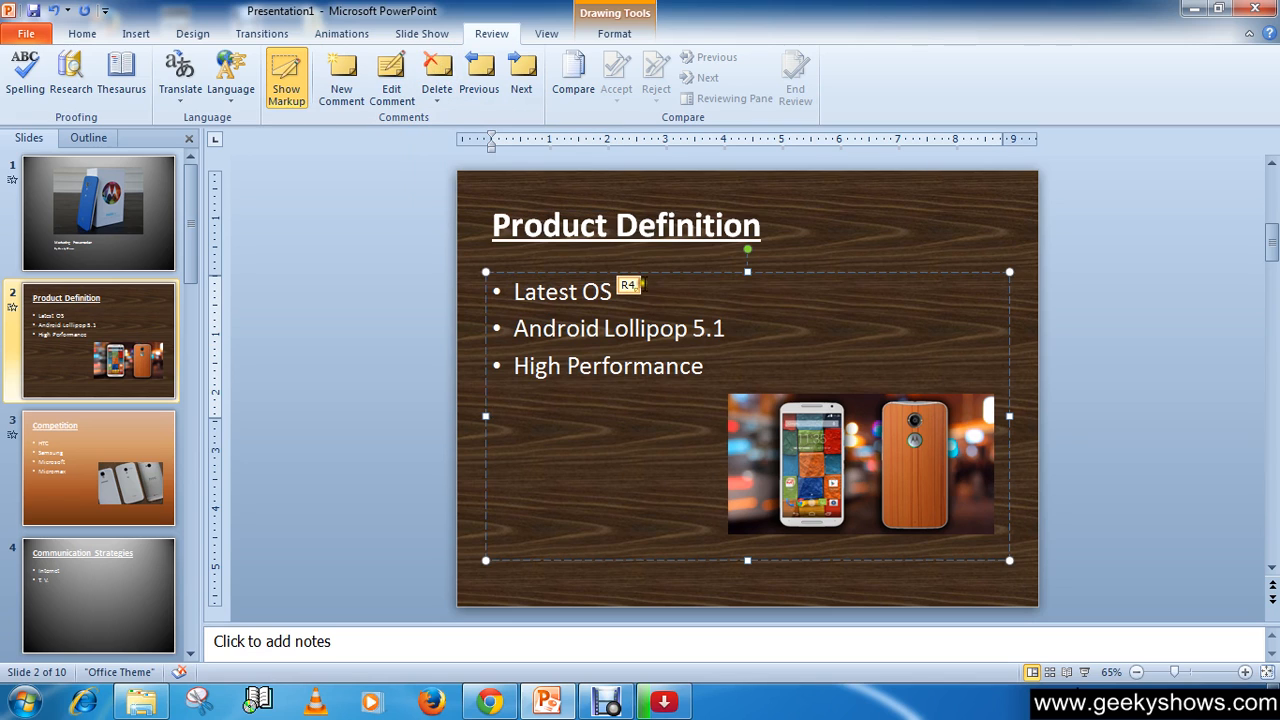
mouse_move(480, 76)
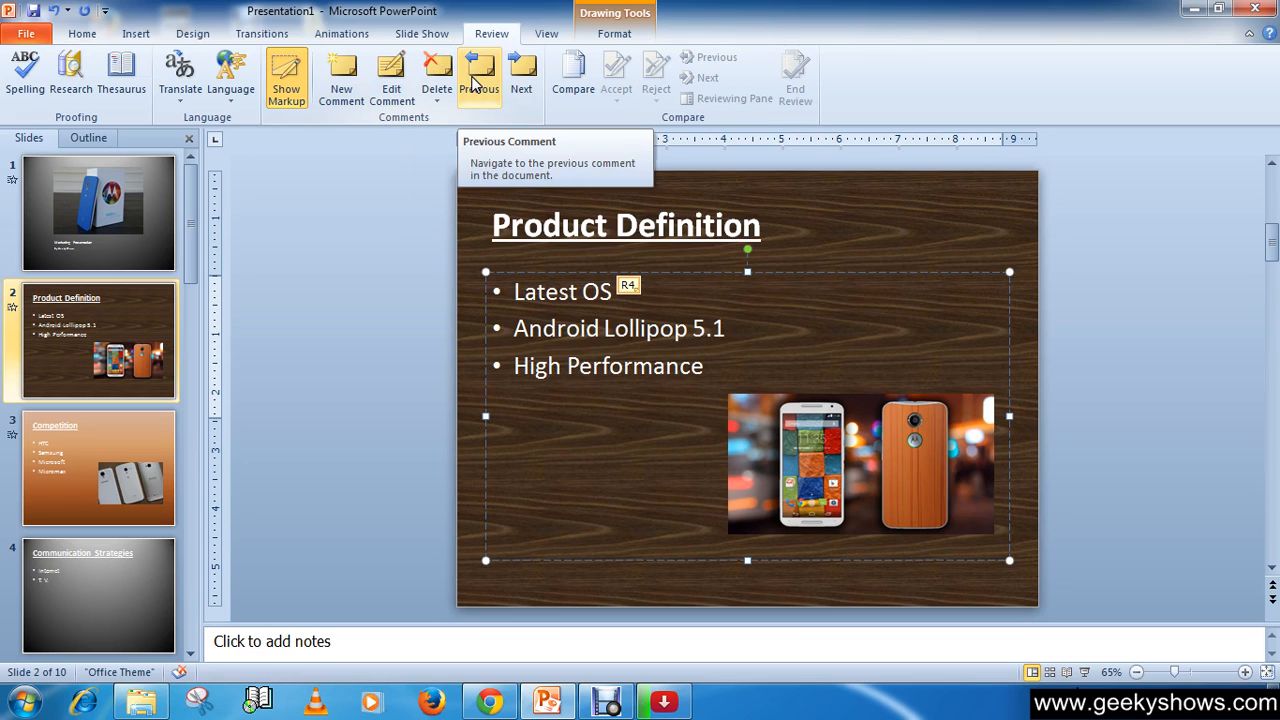
mouse_move(520, 76)
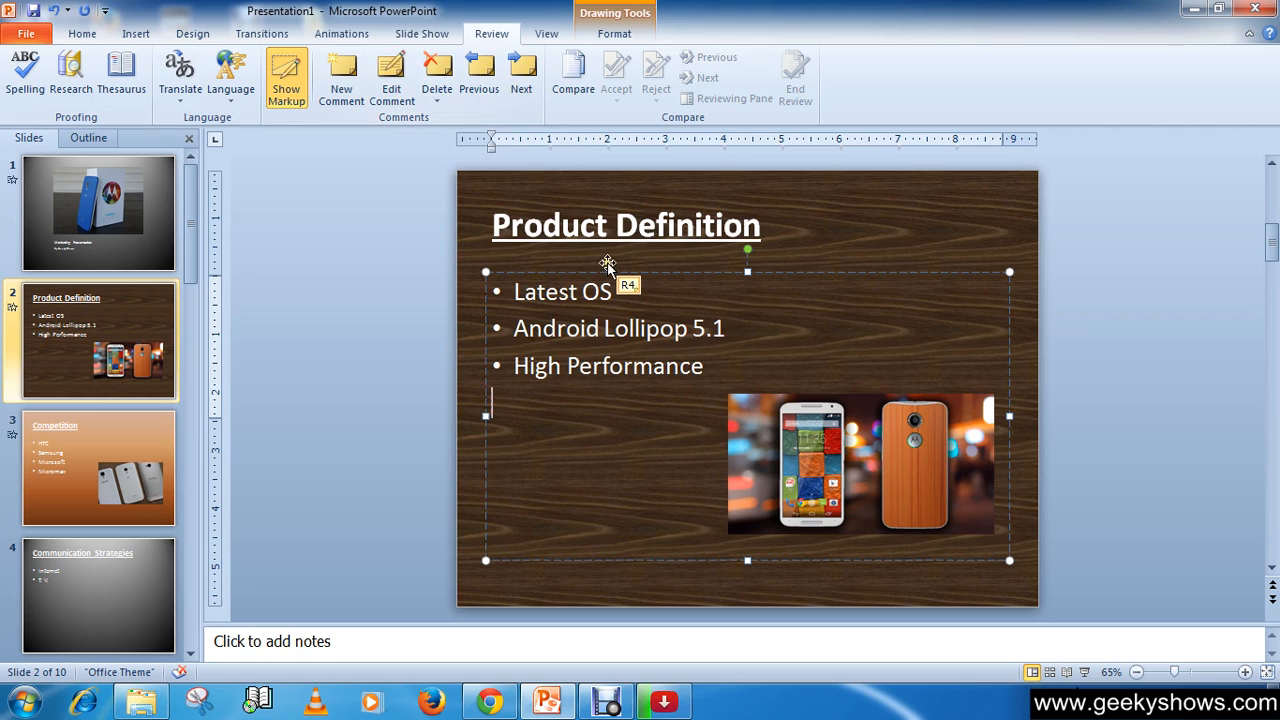
Step: Reopen the comment marker beside 'Latest OS' to read its full text
left_click(628, 284)
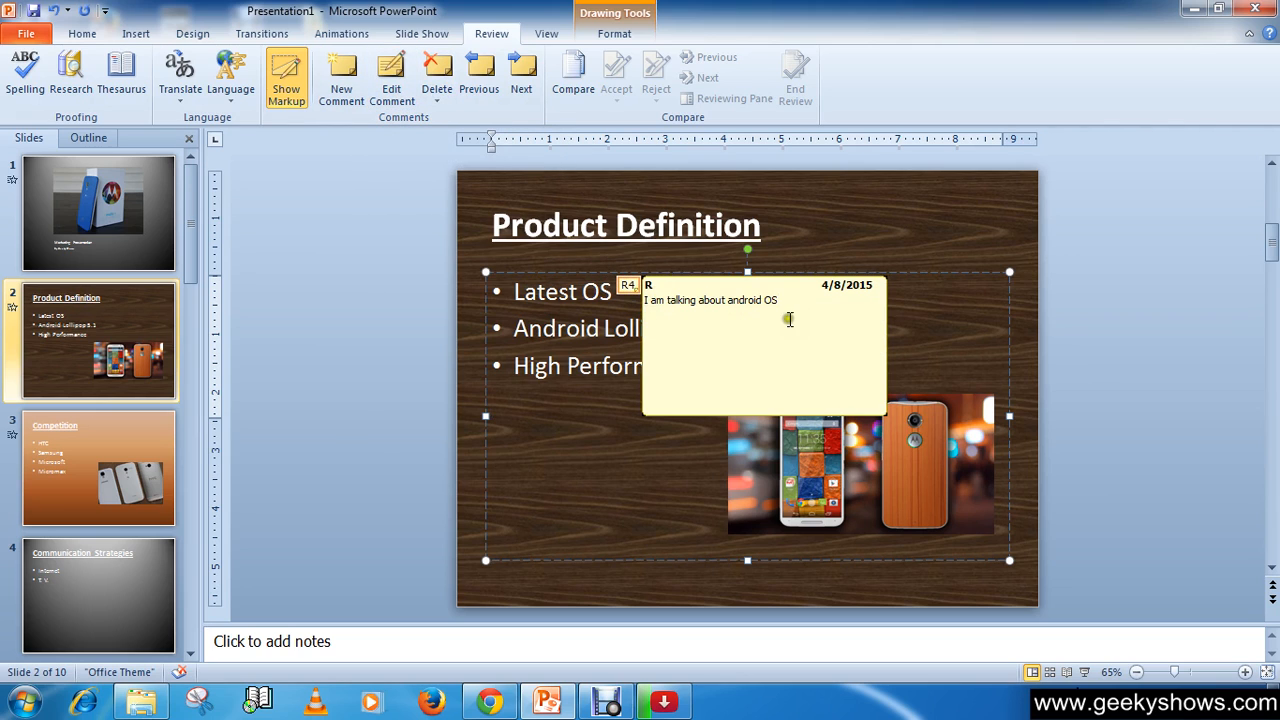